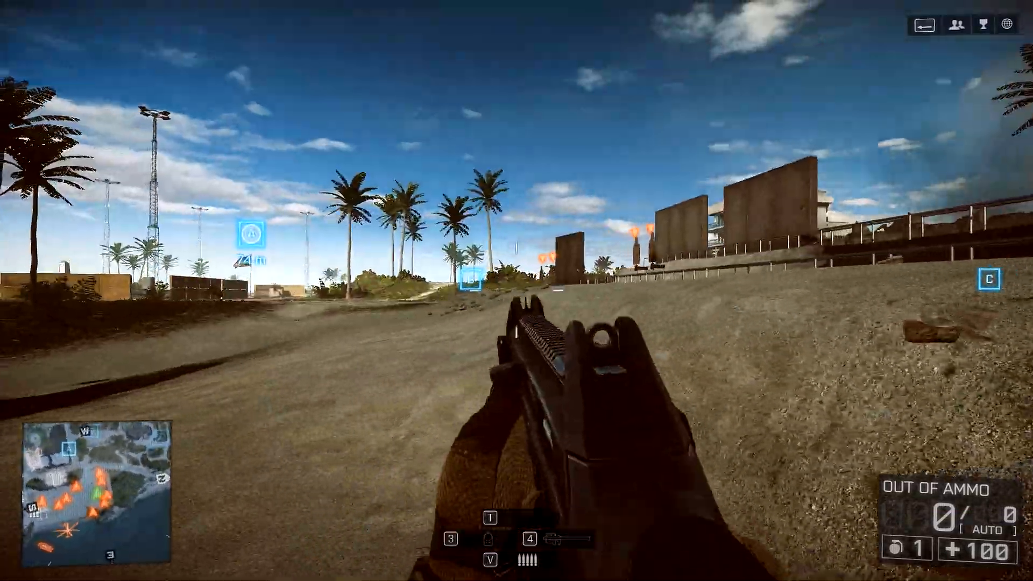
mouse_move(516, 291)
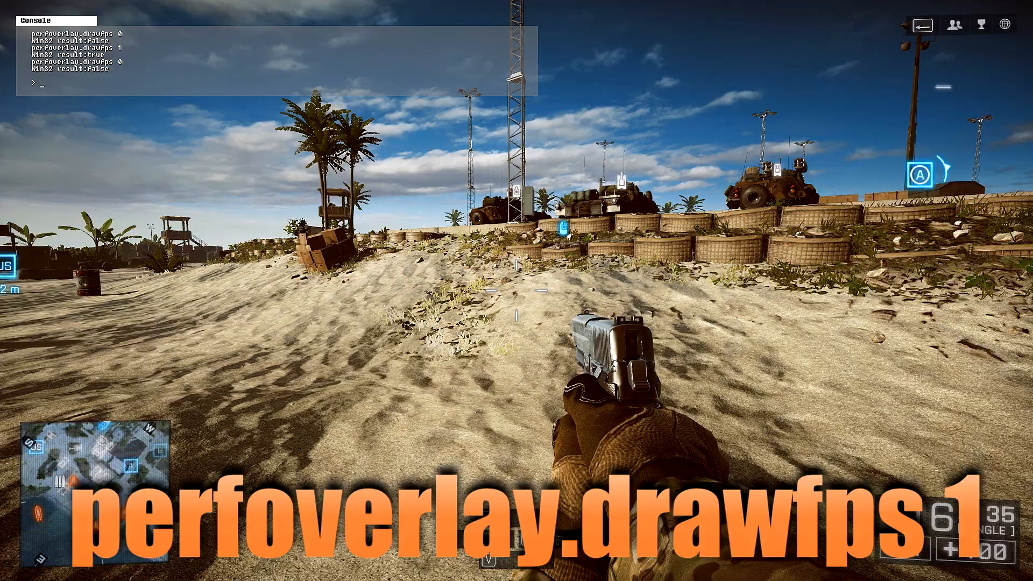
Enter the perfoverlay command in the in-game console to enable the performance overlay
type("perfoverlay")
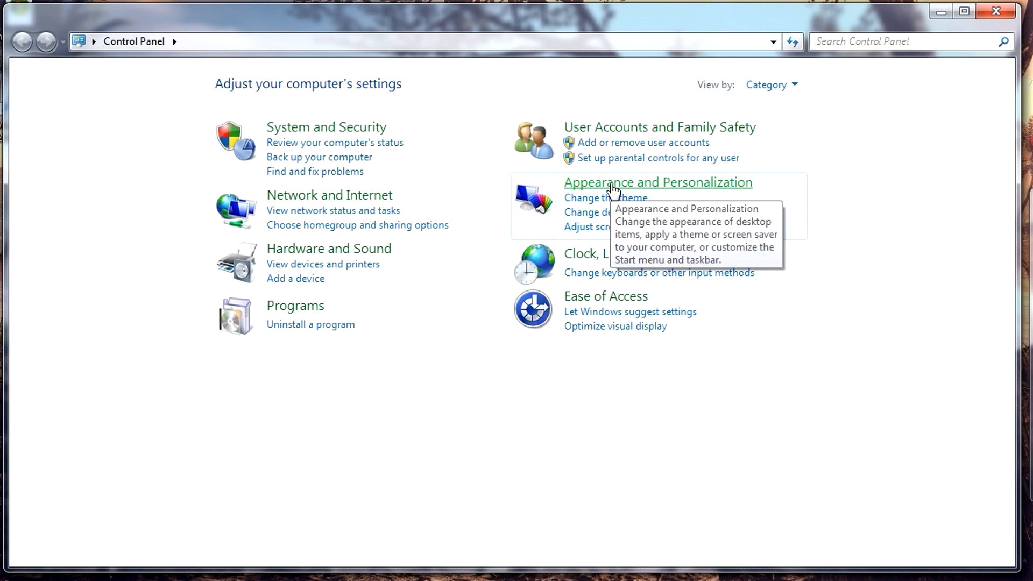
Reach Folder Options via Appearance and Personalization and scroll the Advanced settings list
left_click(656, 183)
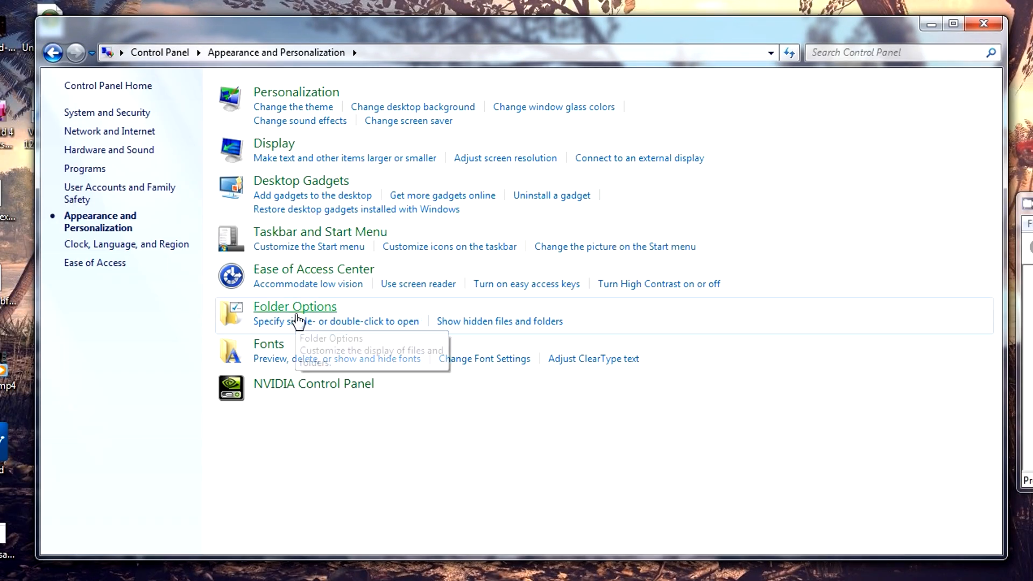
left_click(295, 307)
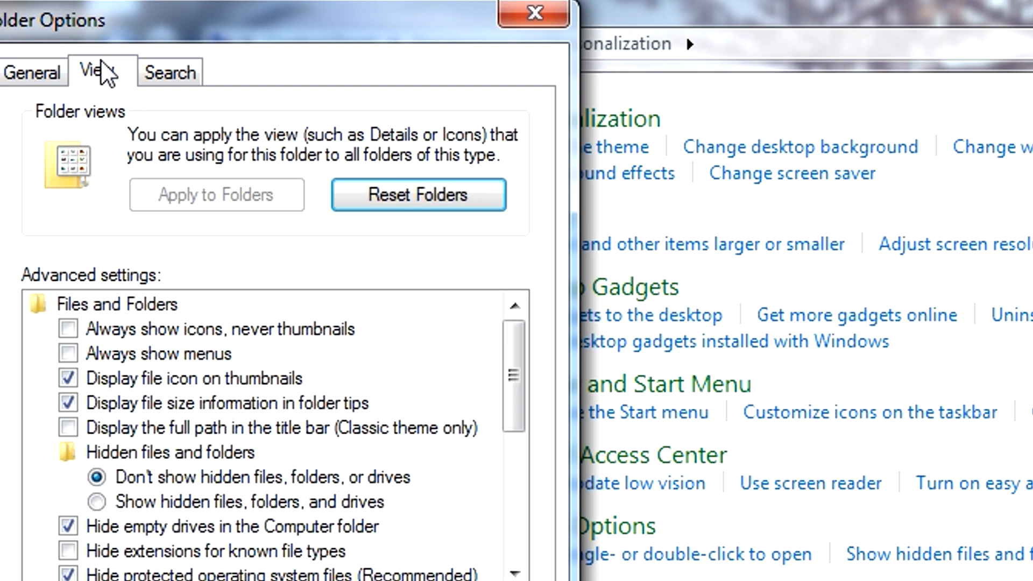
scroll("down", 3)
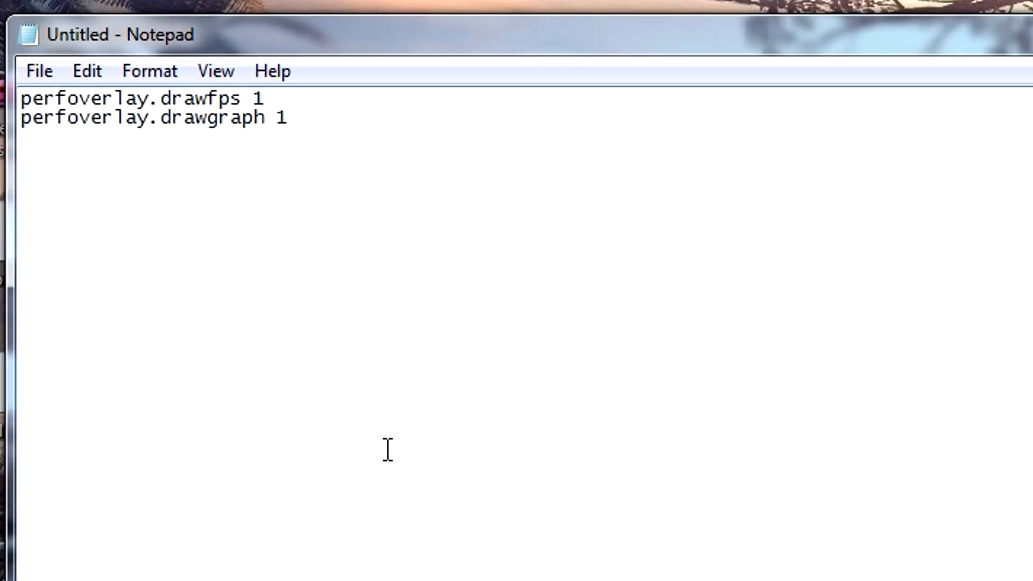
mouse_move(196, 122)
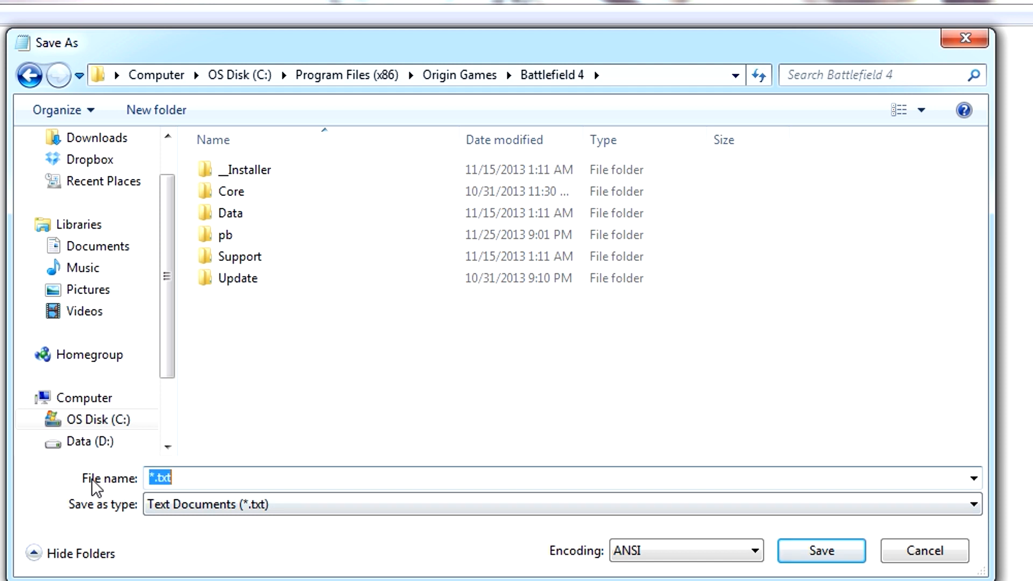
Save the file as user.cfg with type All Files (*.*) in the Battlefield 4 folder
type("user.cfg")
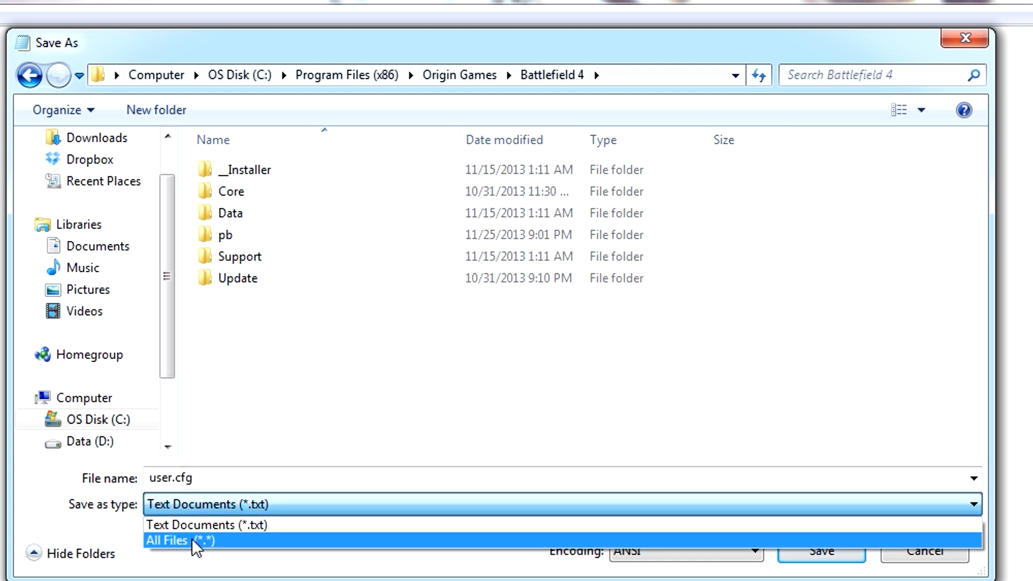
left_click(181, 540)
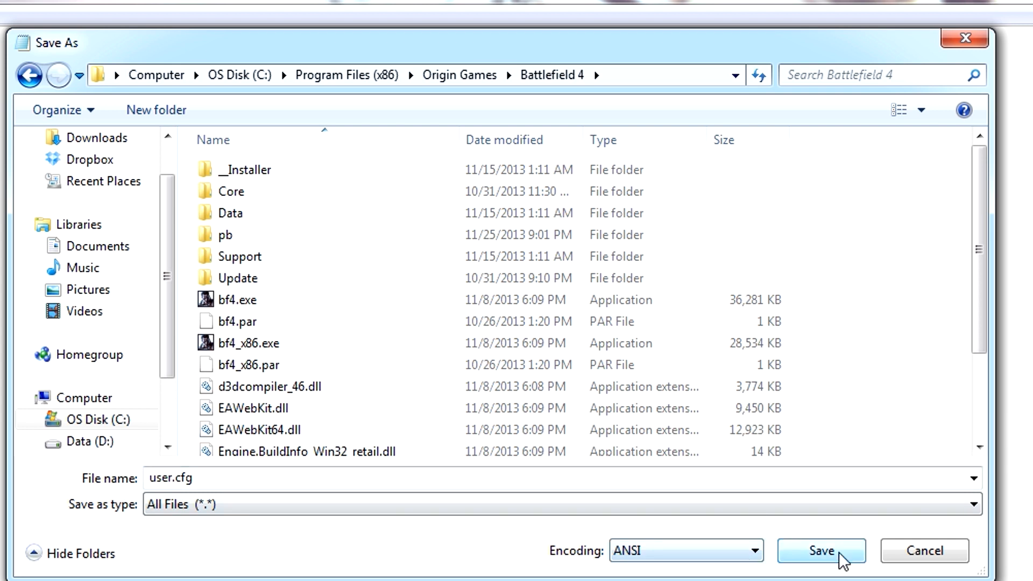
left_click(819, 550)
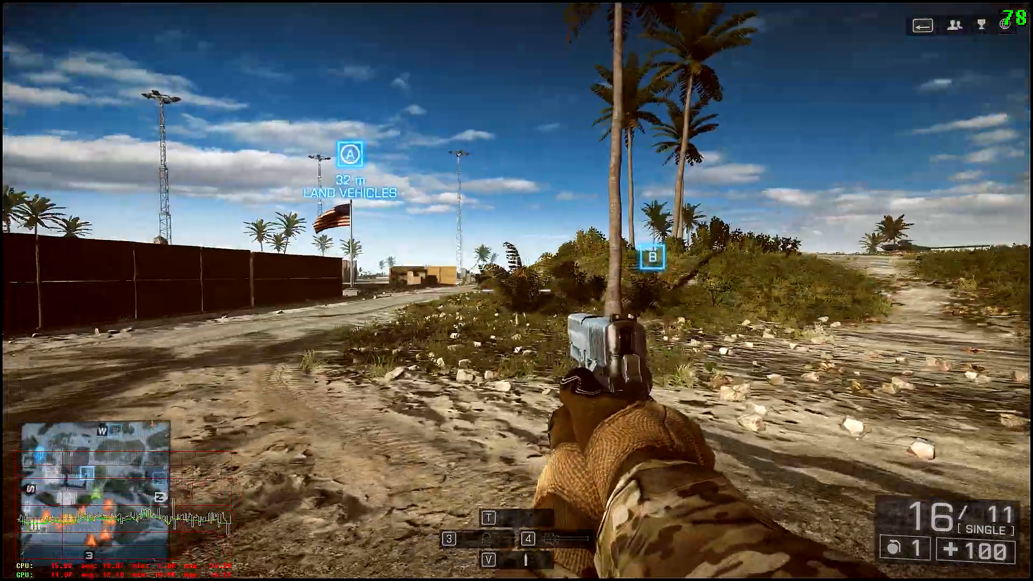